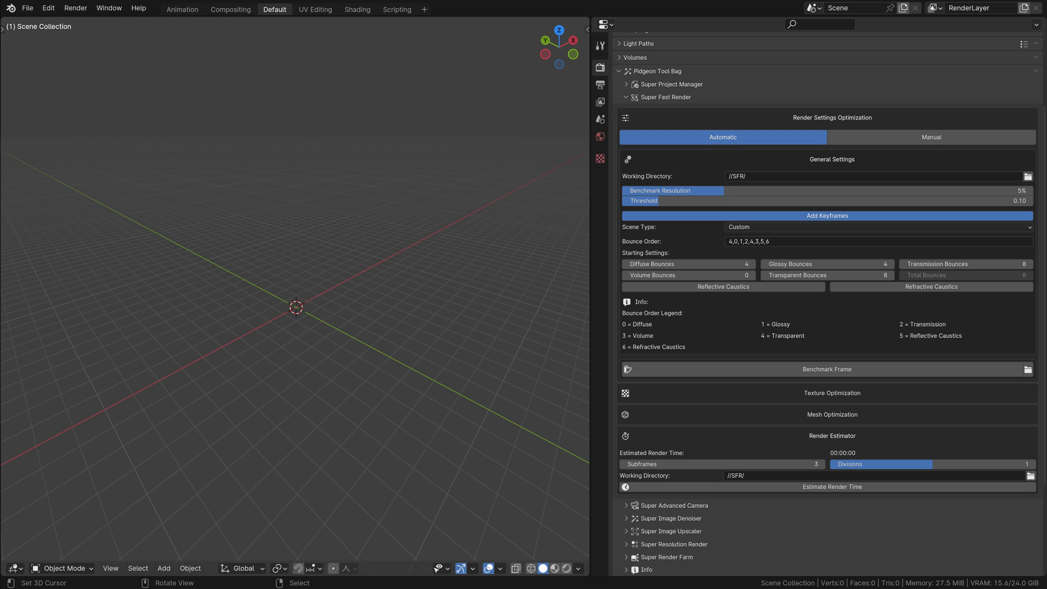
- Switch Super Fast Render to Manual mode and try the Preview and Fast presets
left_click(1028, 176)
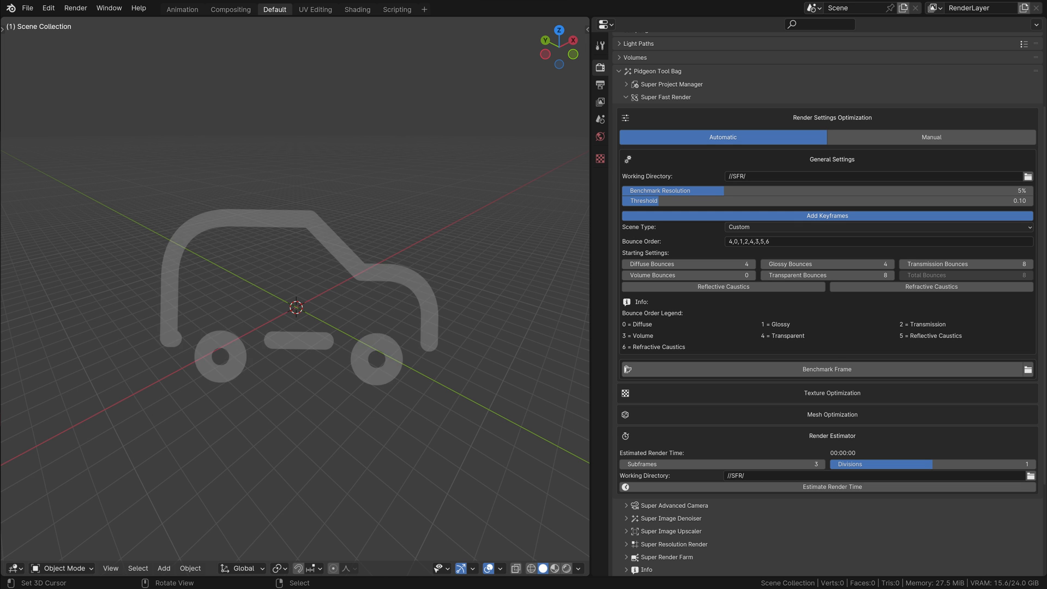
left_click(931, 137)
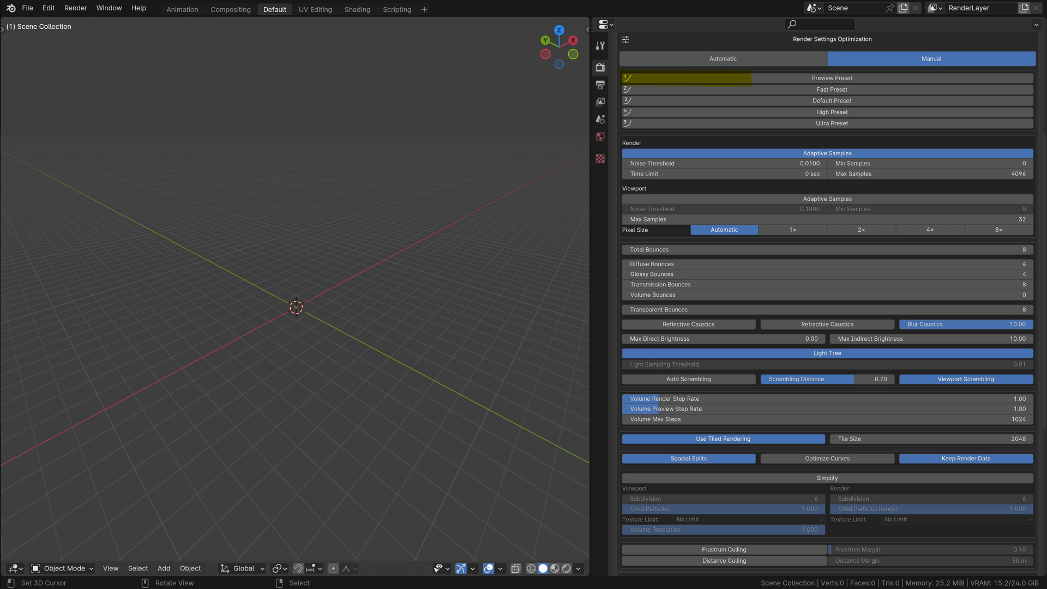
left_click(833, 77)
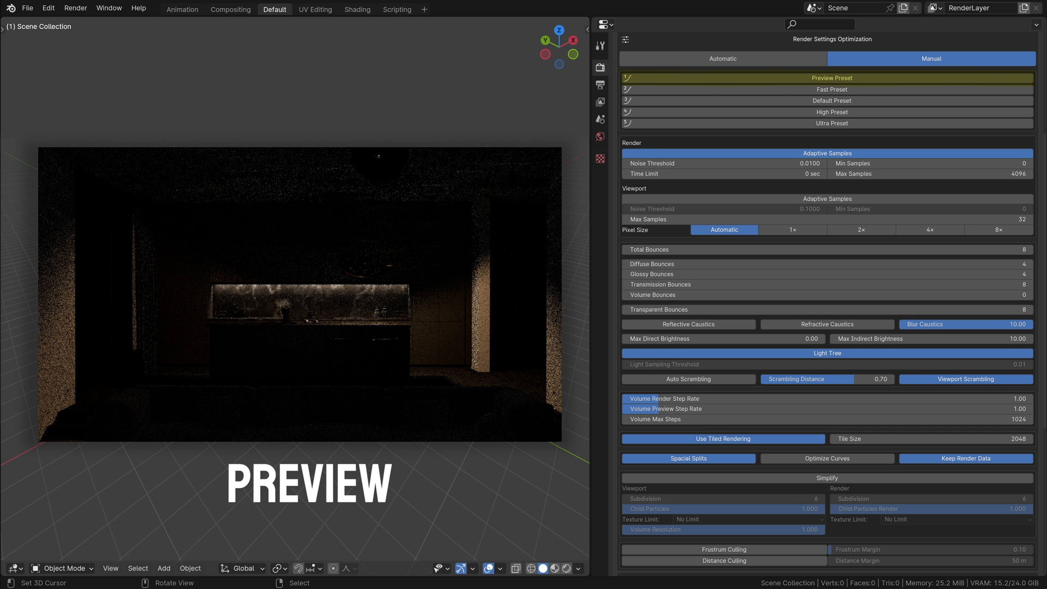
left_click(831, 89)
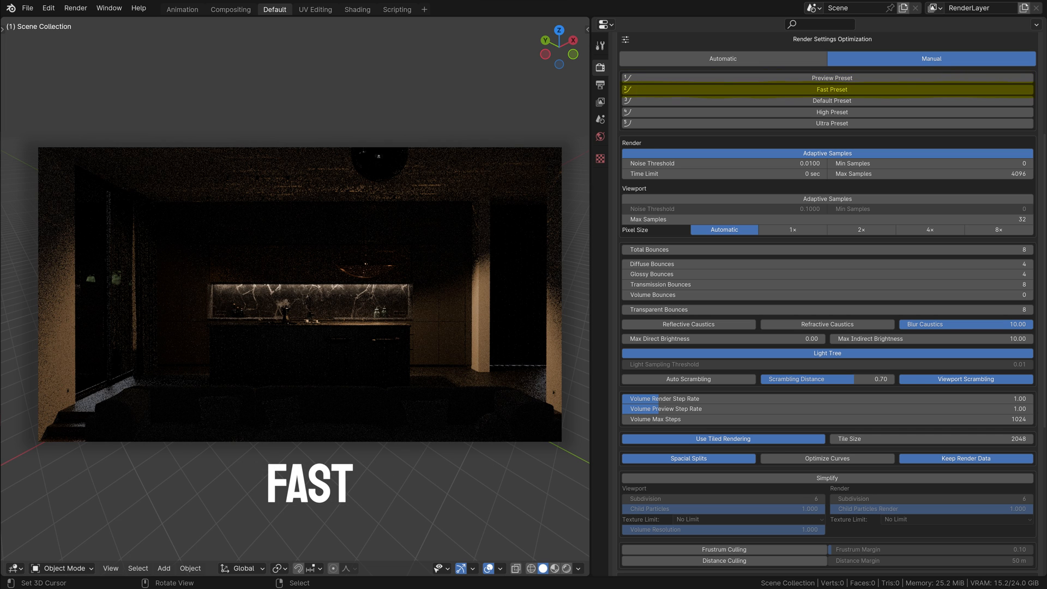
- Compare the Default preset, then apply the High quality preset
left_click(831, 101)
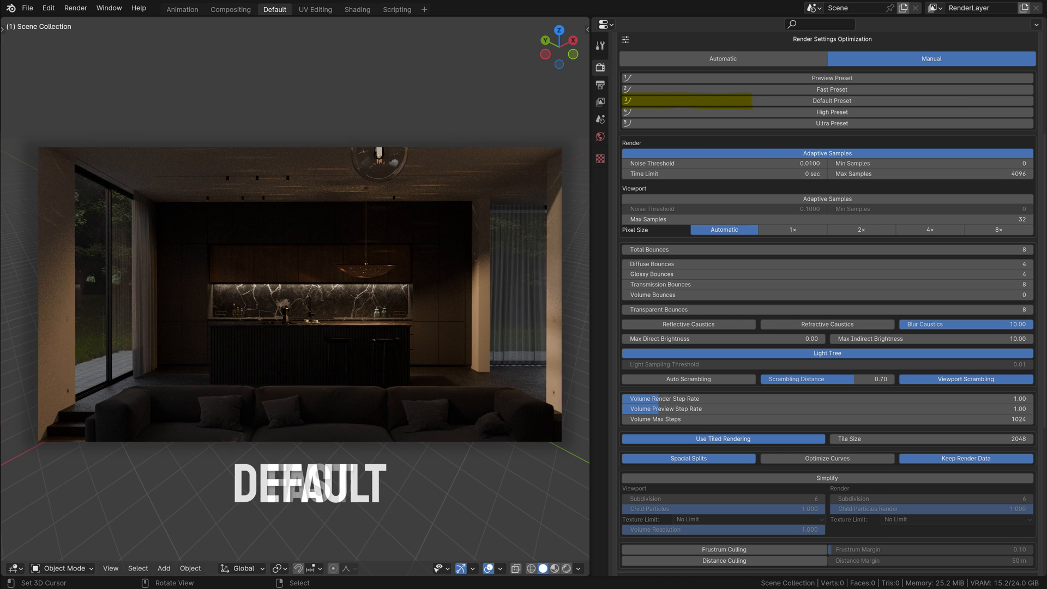
left_click(831, 101)
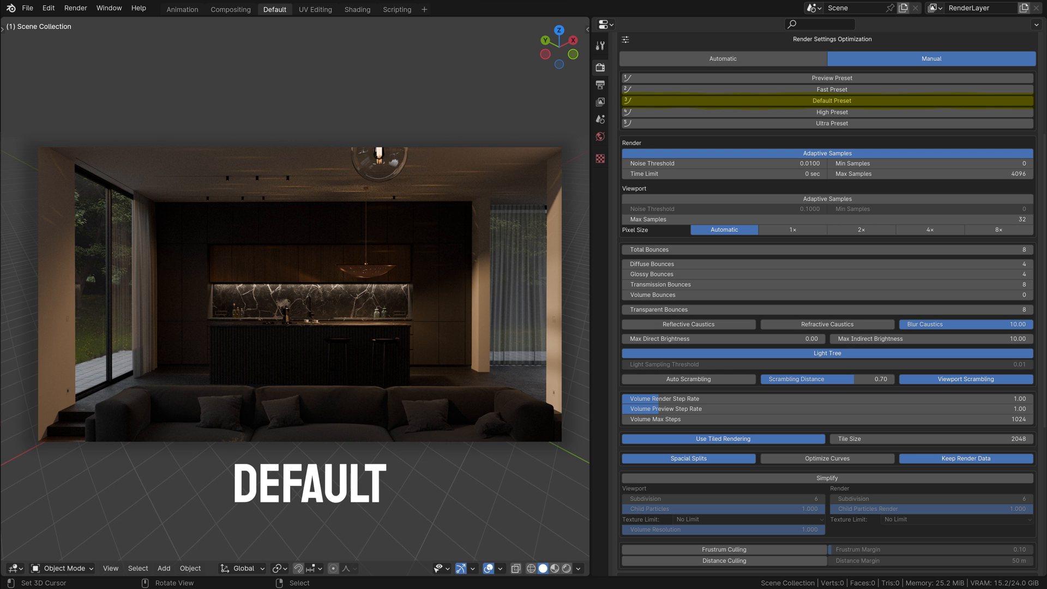
left_click(832, 111)
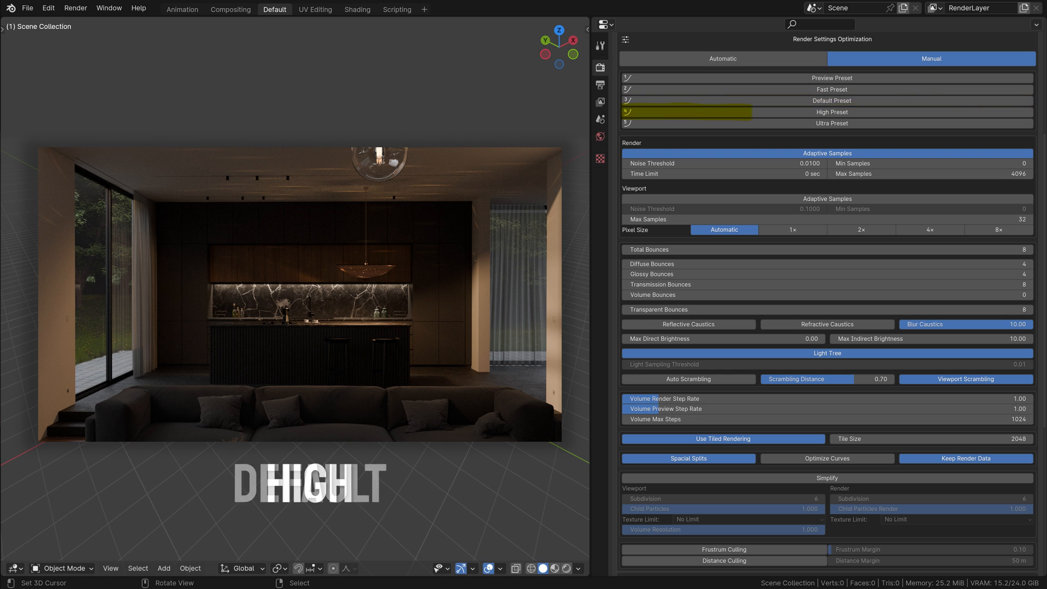
left_click(831, 111)
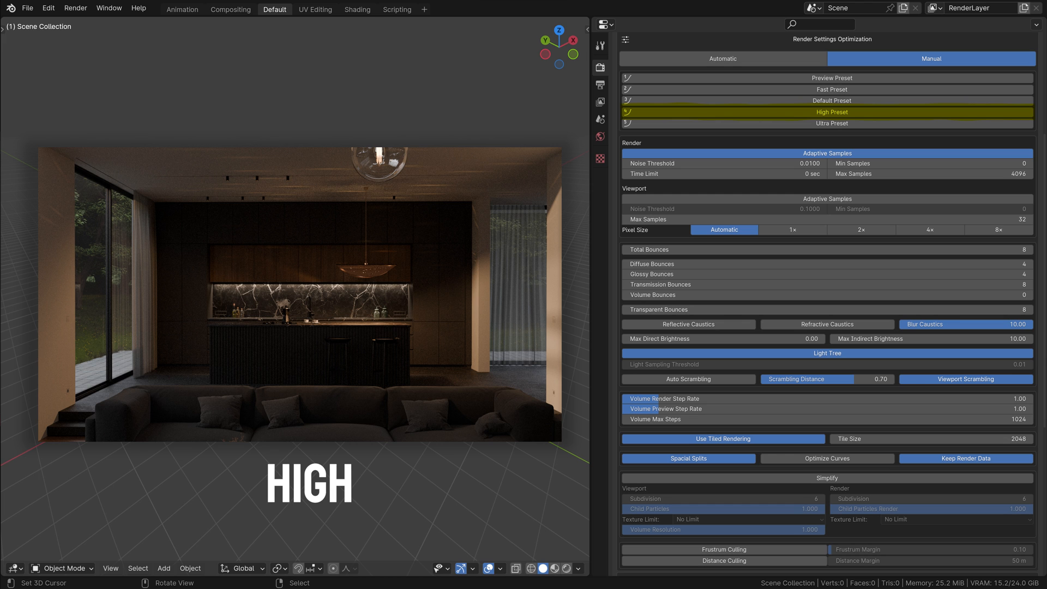
left_click(833, 123)
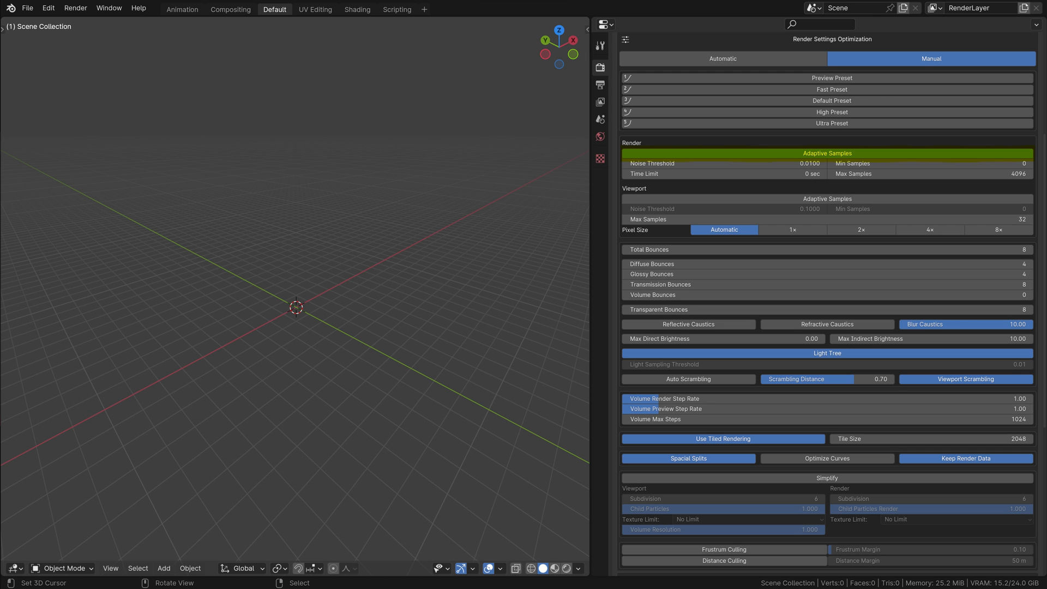
left_click(827, 152)
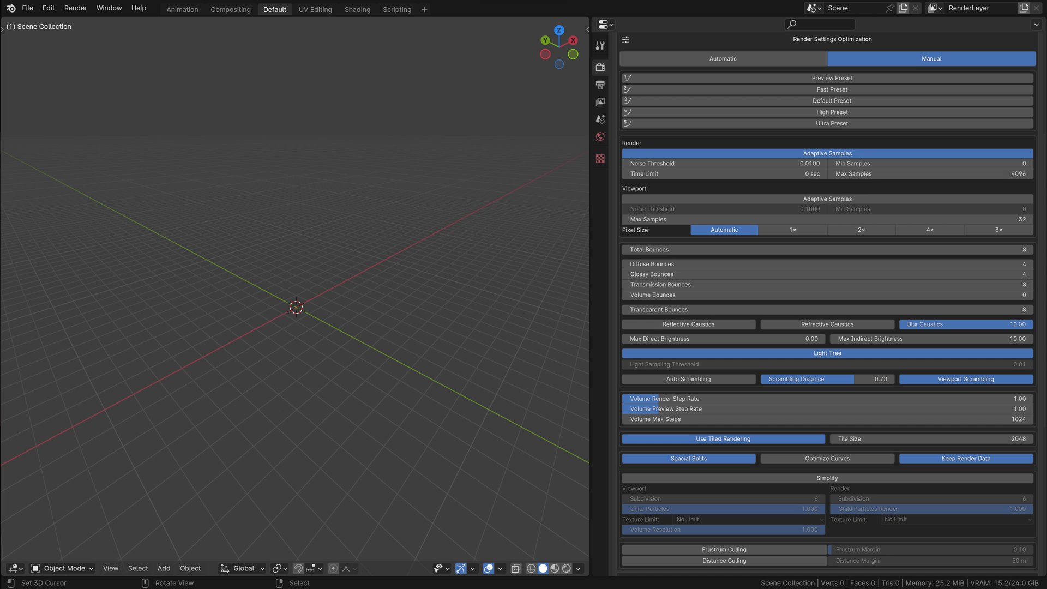
left_click(721, 173)
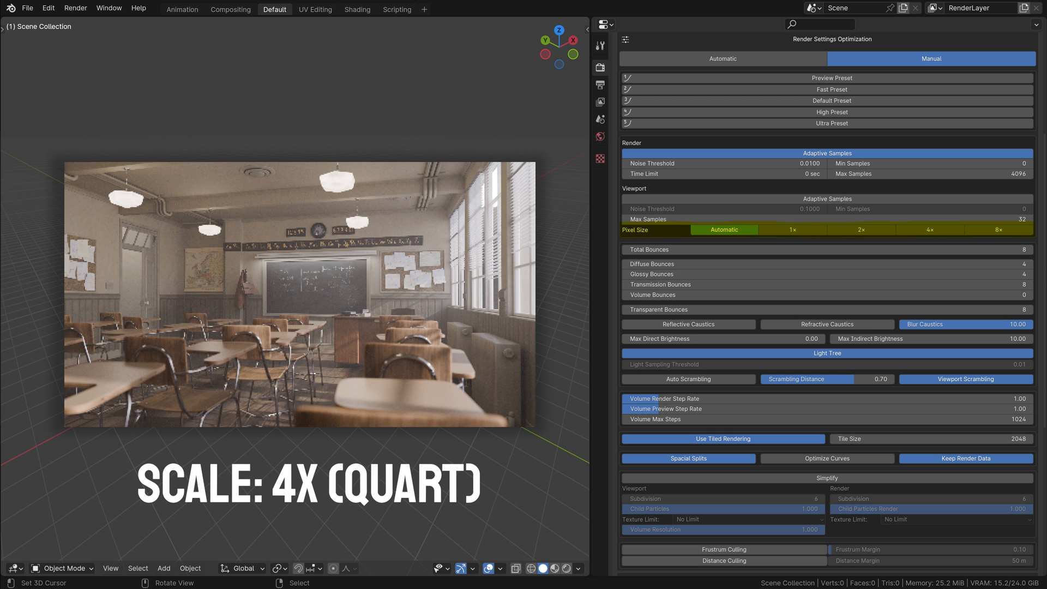
left_click(724, 229)
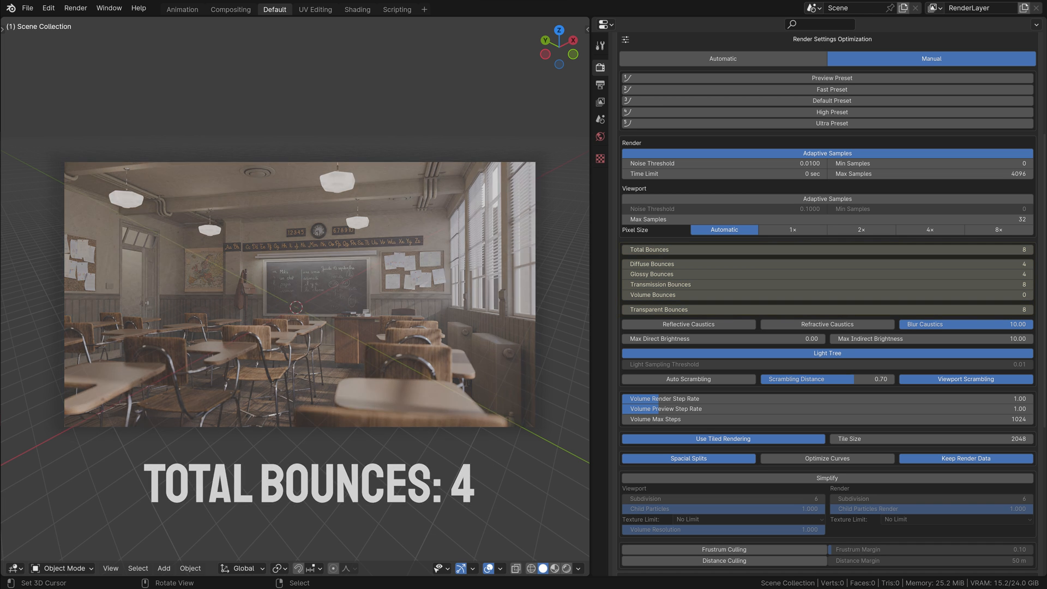
left_click(688, 324)
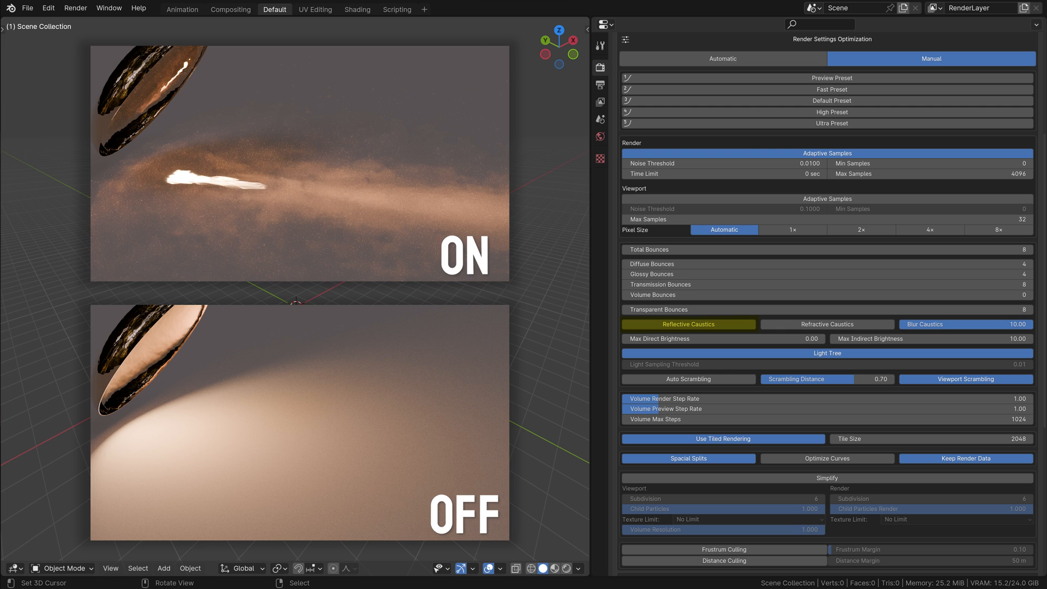
left_click(826, 324)
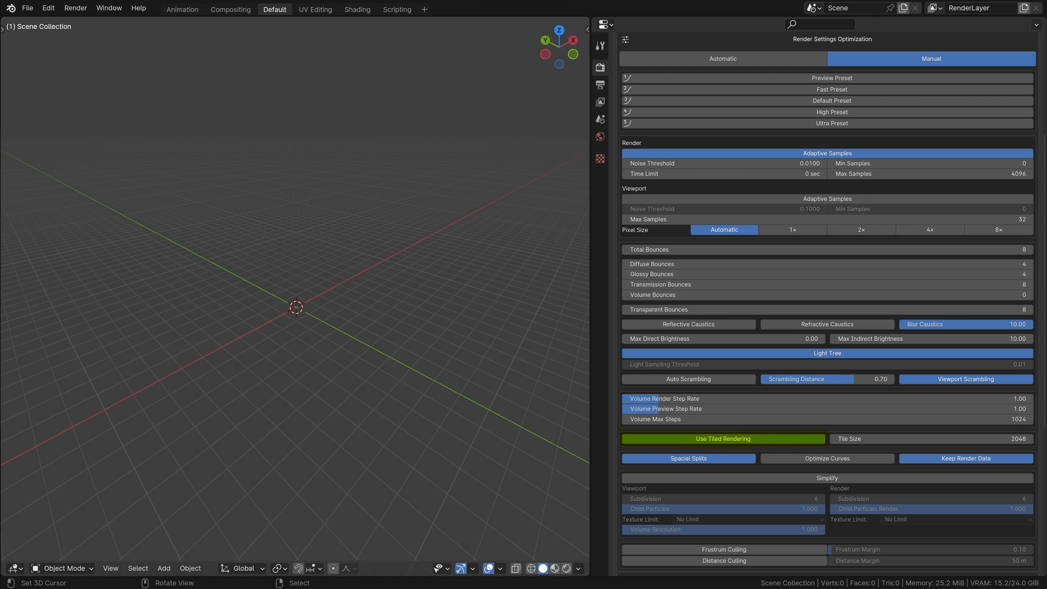
left_click(723, 439)
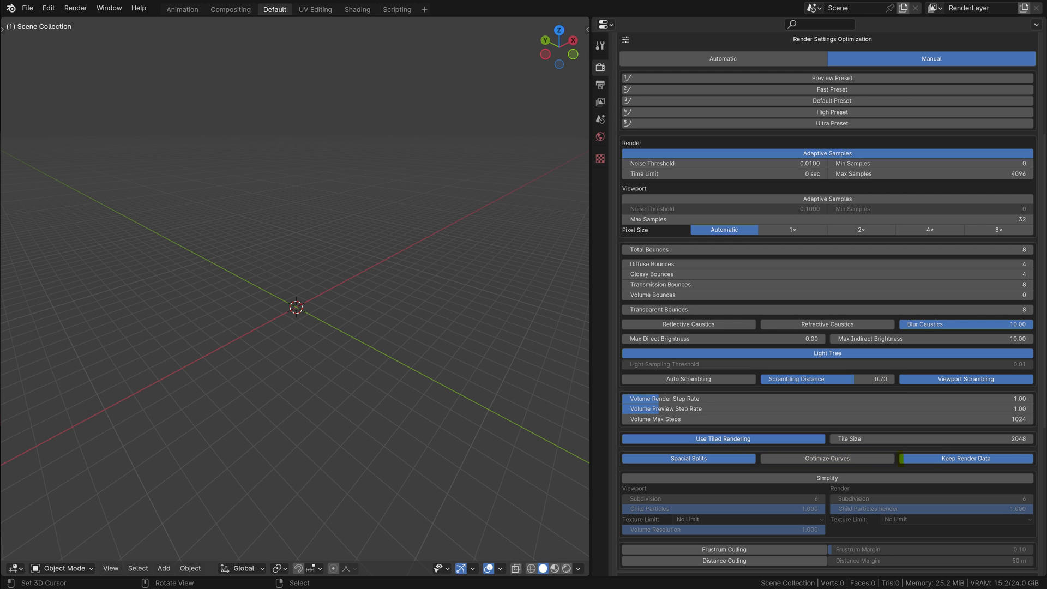
left_click(965, 458)
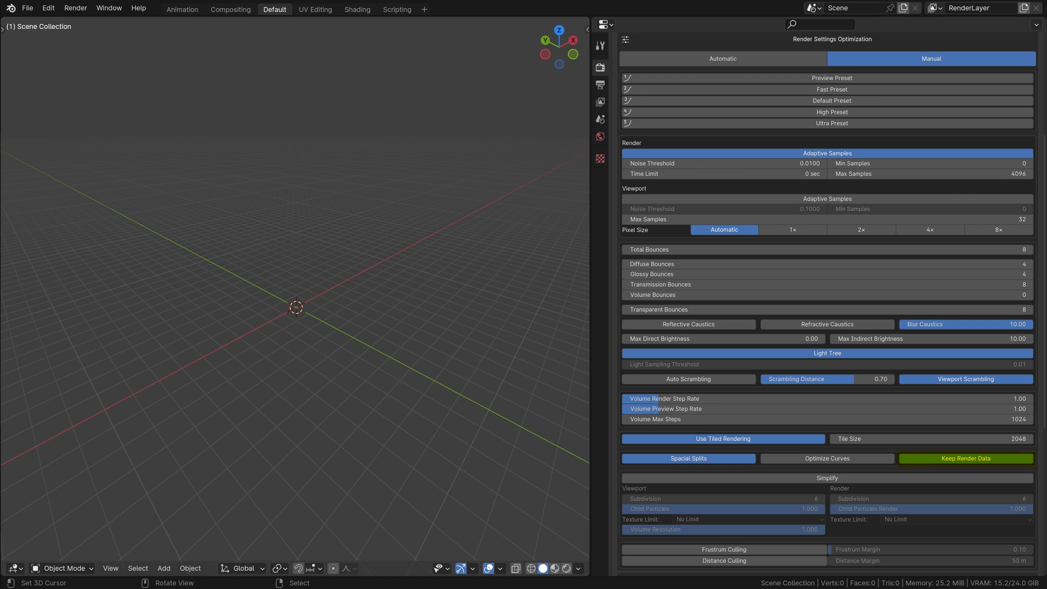
left_click(826, 478)
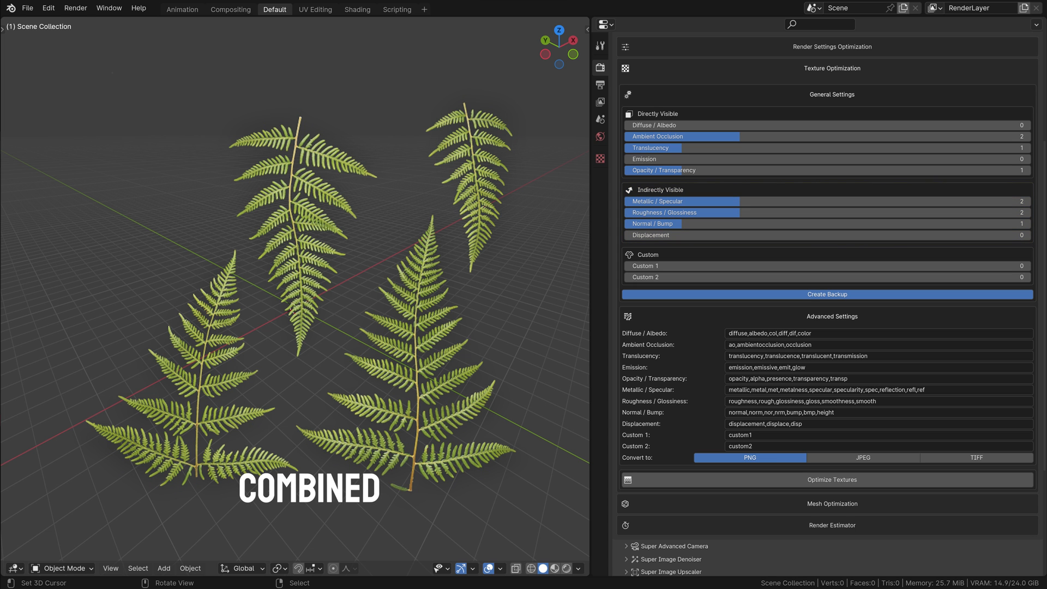
left_click(681, 125)
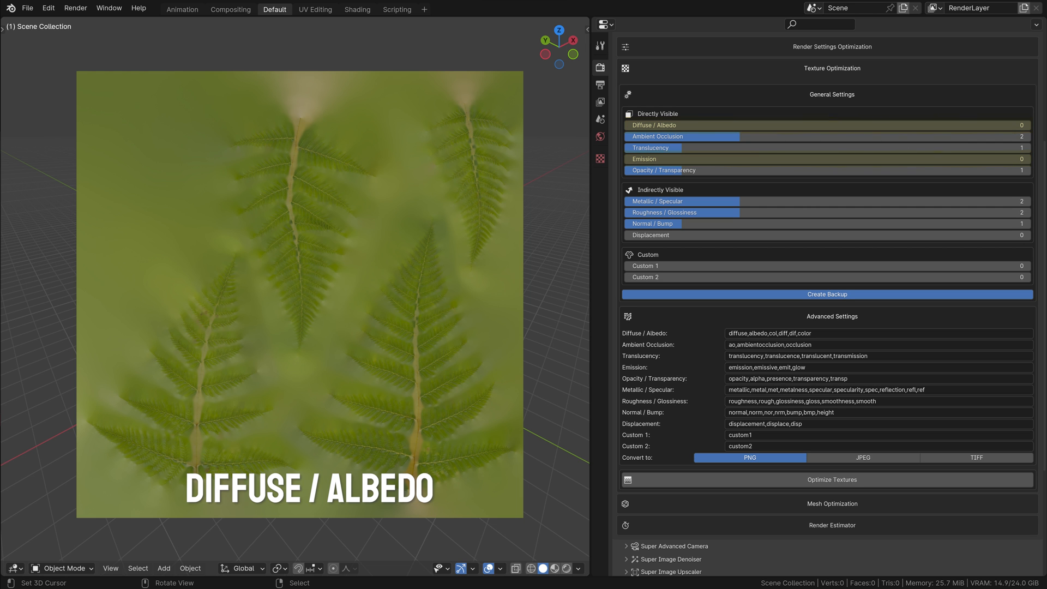
left_click(681, 136)
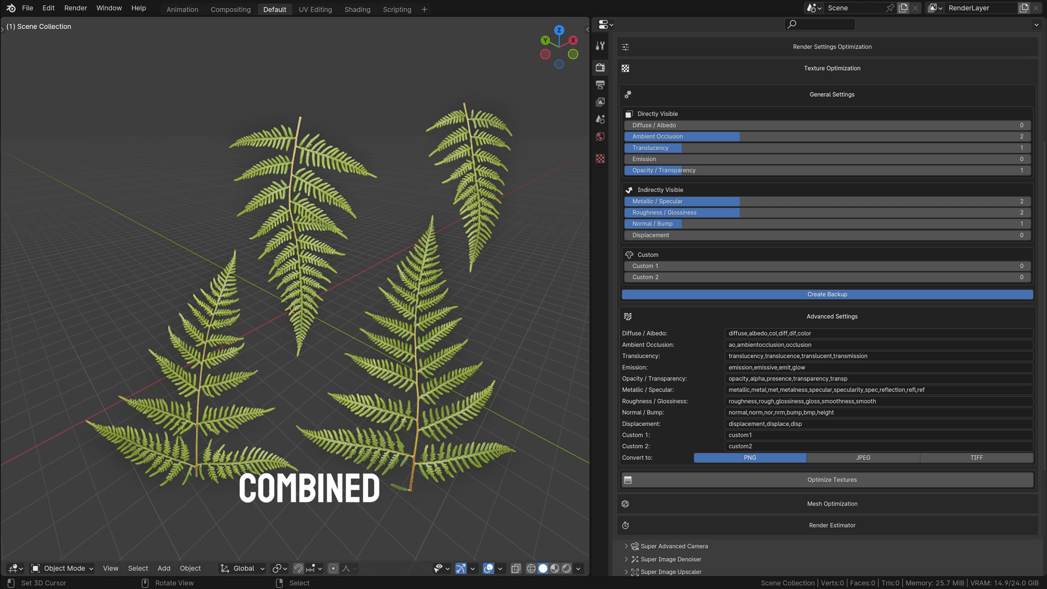
left_click(681, 202)
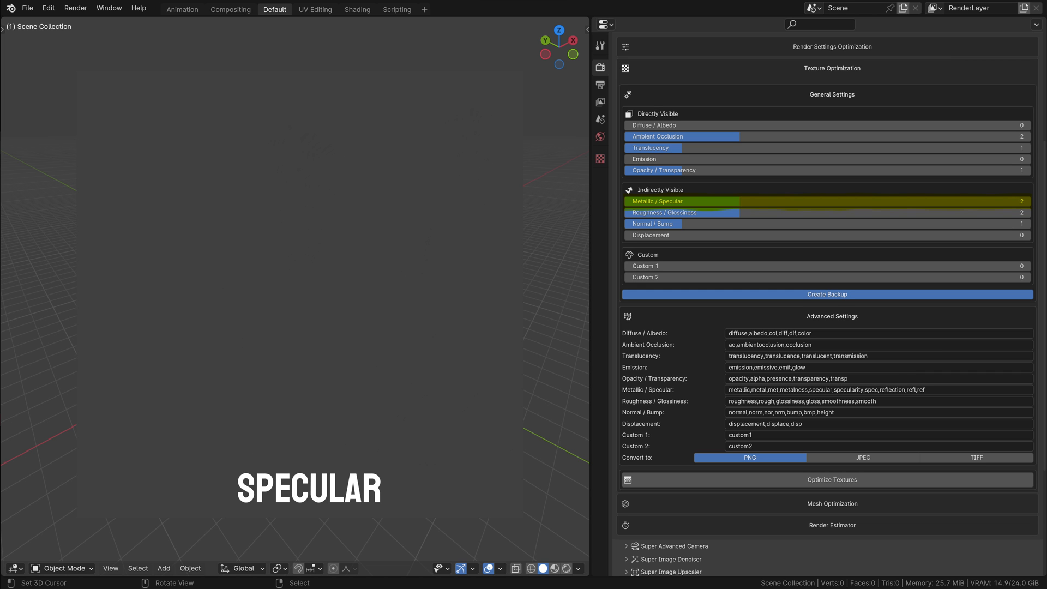
left_click(681, 212)
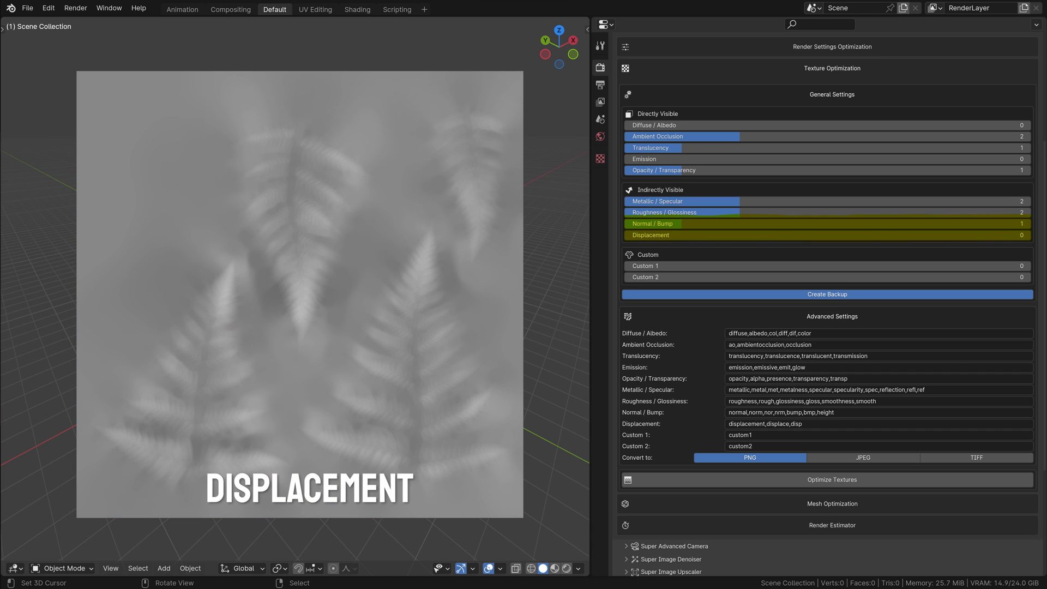
left_click(681, 223)
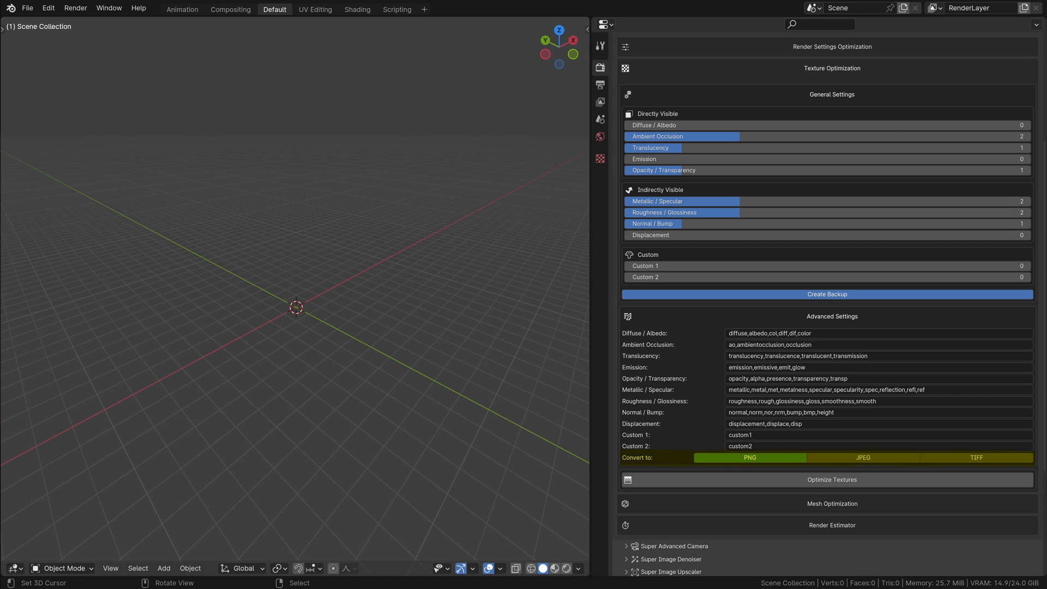
left_click(749, 458)
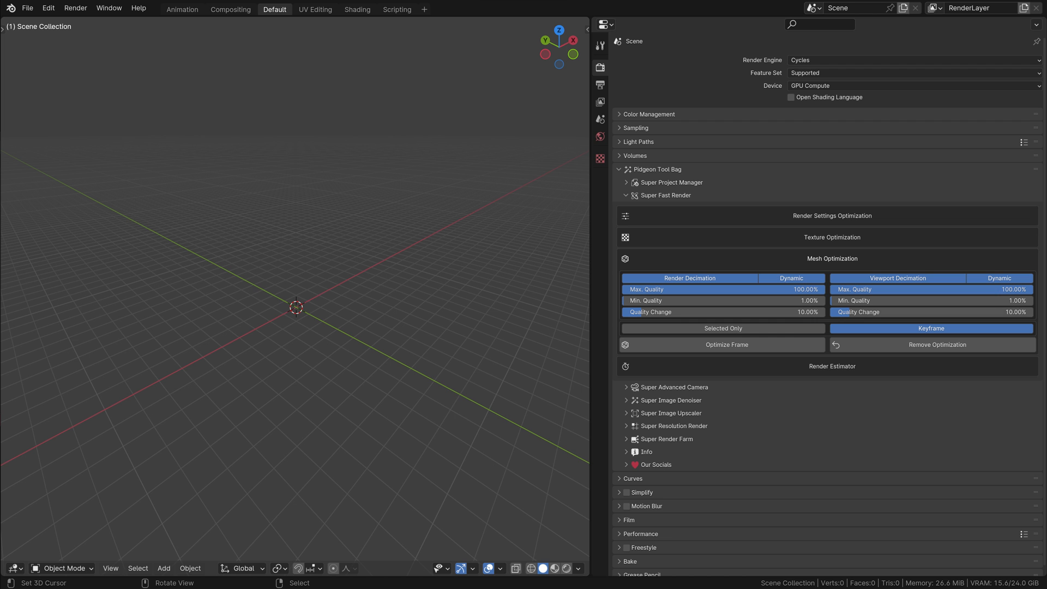
- Collapse Mesh Optimization and show Render Estimator: Subframes 3, Divisions 1, directory //SFR/
left_click(832, 259)
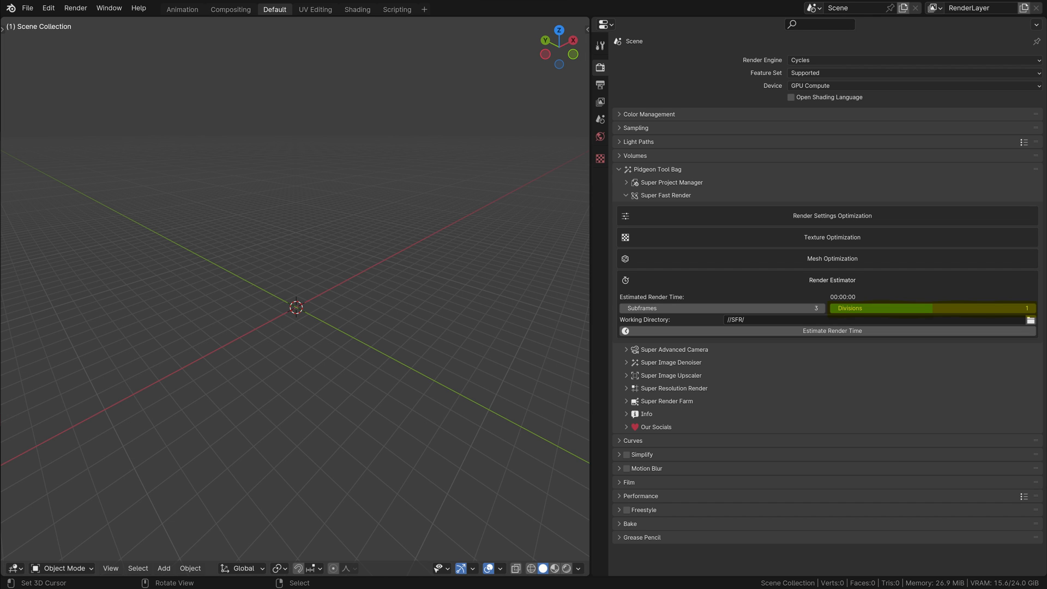
left_click(1030, 319)
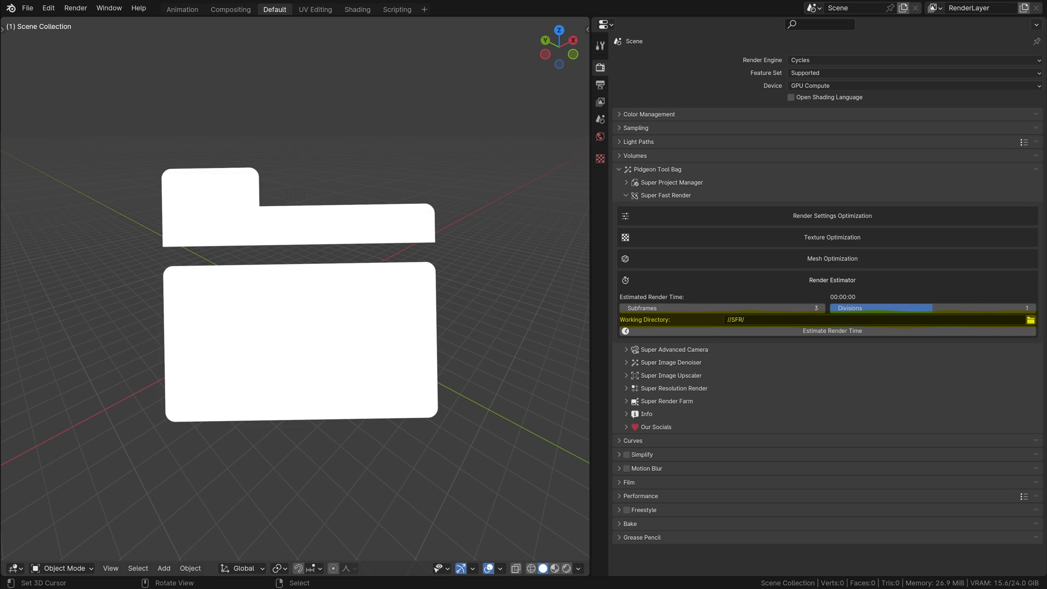